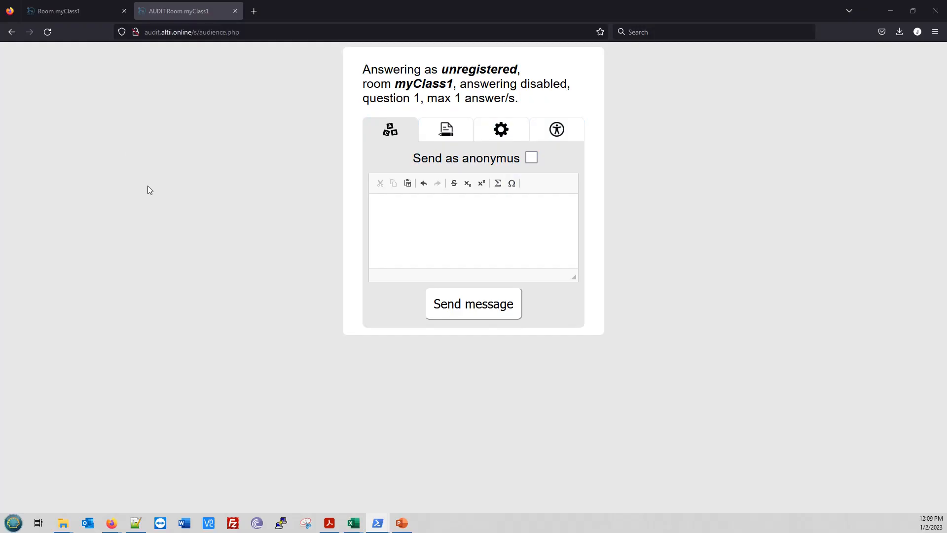
Step: Make the question a Votes question with 4 offered answers and max 2 answers per user
{"action": "left_click", "coordinate": [60, 11]}
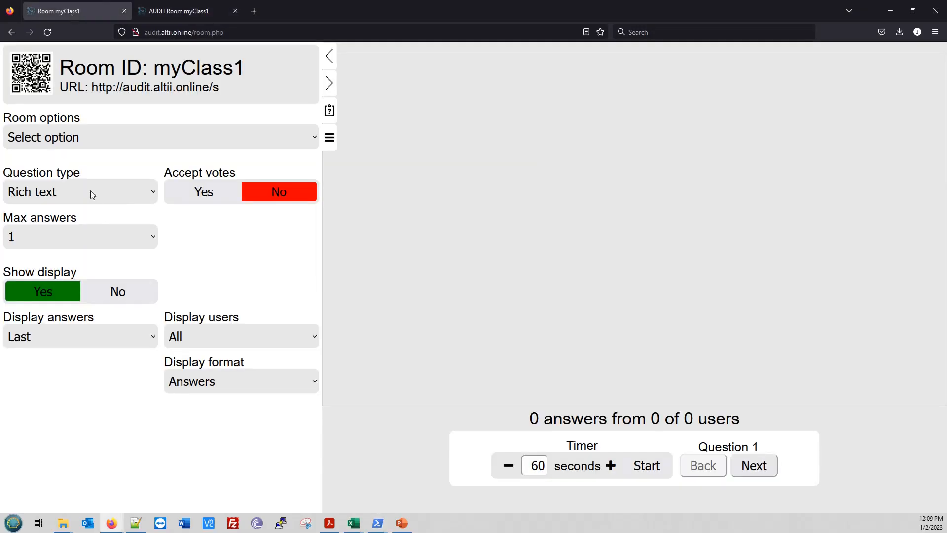
{"action": "left_click", "coordinate": [79, 191]}
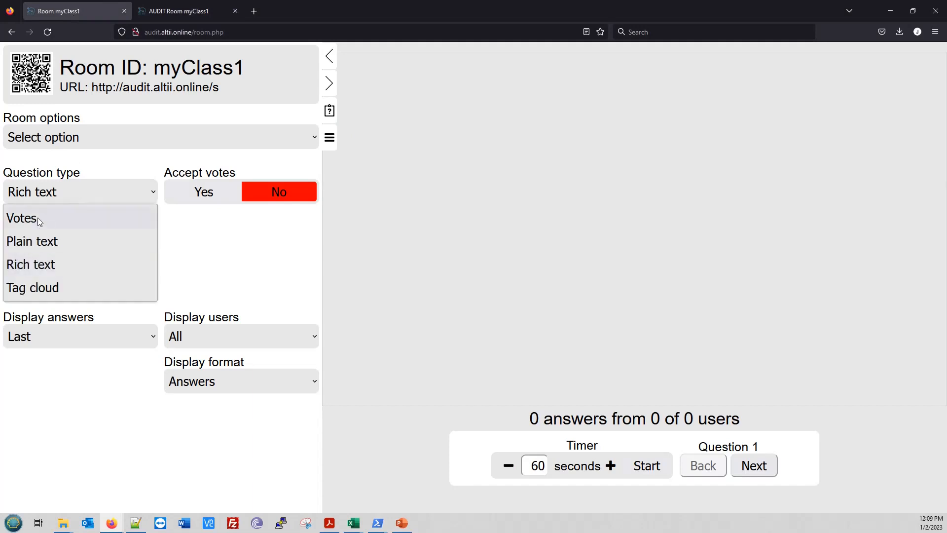
{"action": "left_click", "coordinate": [20, 218]}
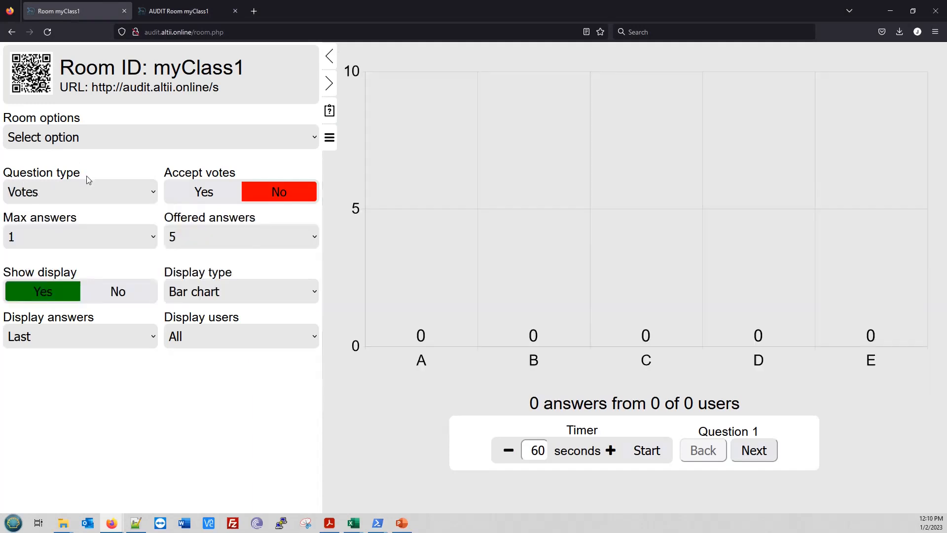
{"action": "left_click", "coordinate": [241, 236]}
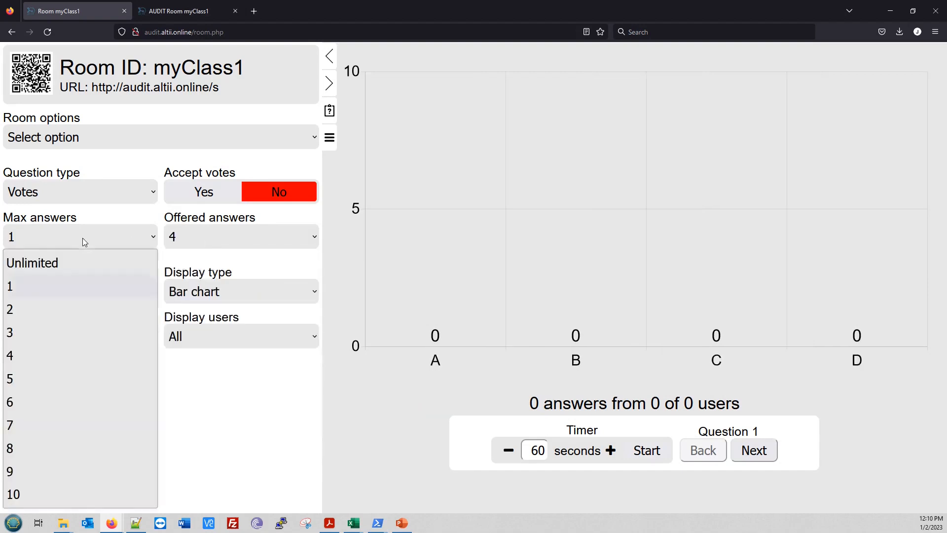
{"action": "left_click", "coordinate": [10, 309]}
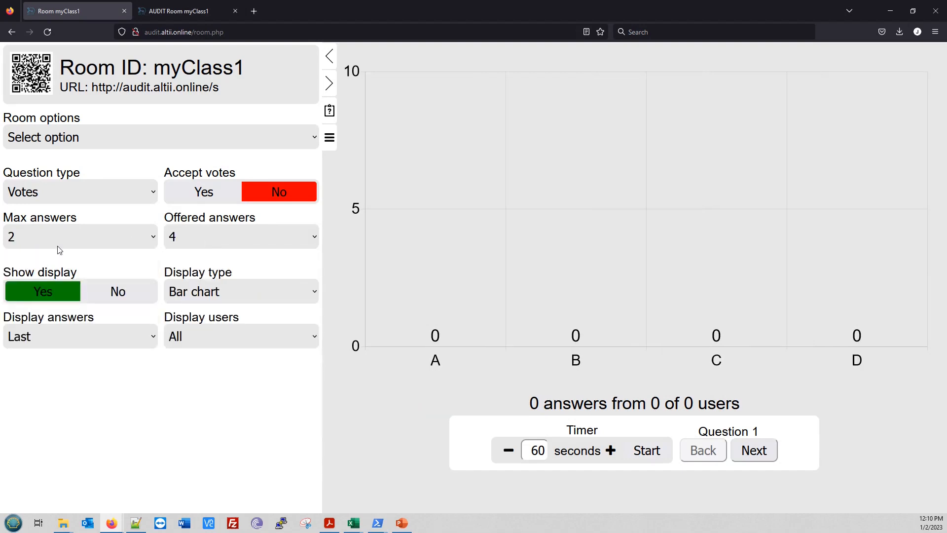
Step: Set Accept votes to Yes and move to the audience answering page showing options A–D
{"action": "left_click", "coordinate": [203, 192]}
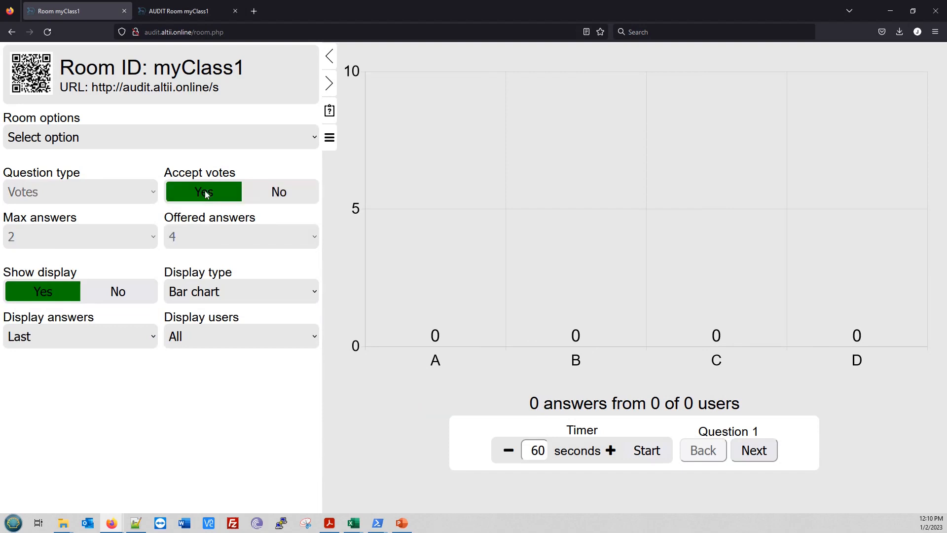
{"action": "left_click", "coordinate": [181, 11]}
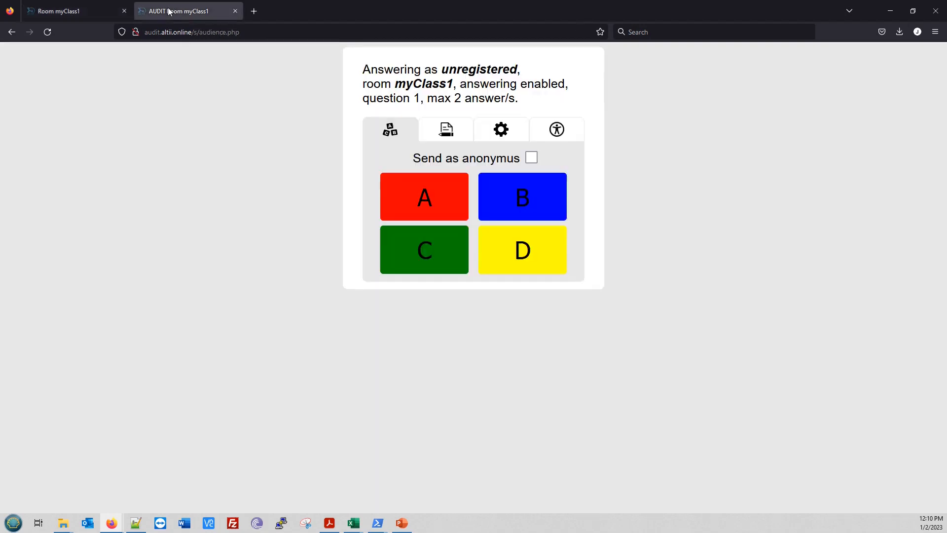
{"action": "mouse_move", "coordinate": [352, 199]}
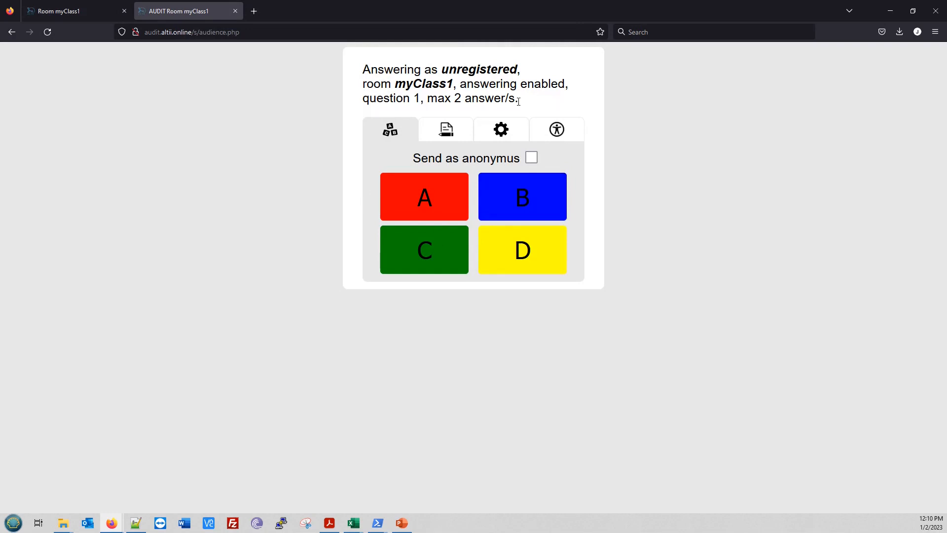
Step: Vote for option A, check it in the previous-votes history, and return to the voting options
{"action": "left_click", "coordinate": [423, 196]}
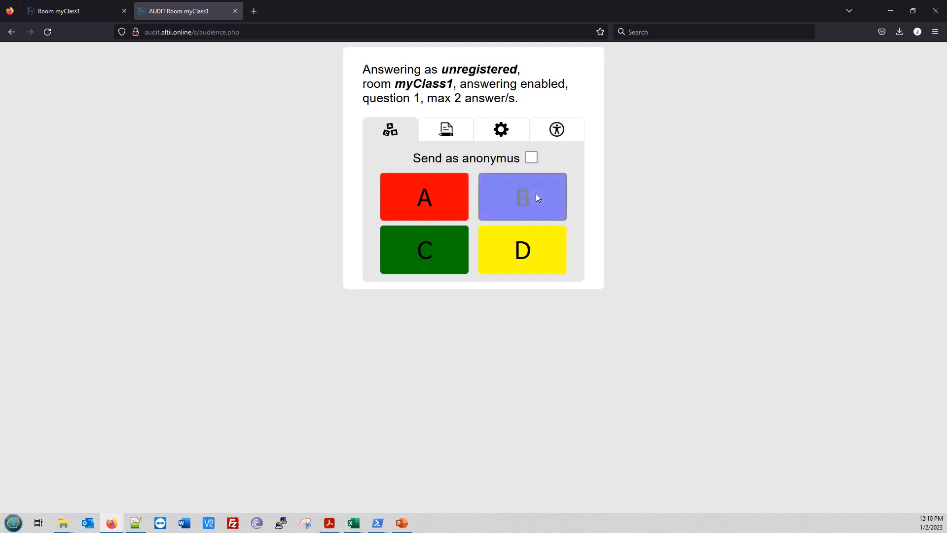
{"action": "left_click", "coordinate": [445, 129]}
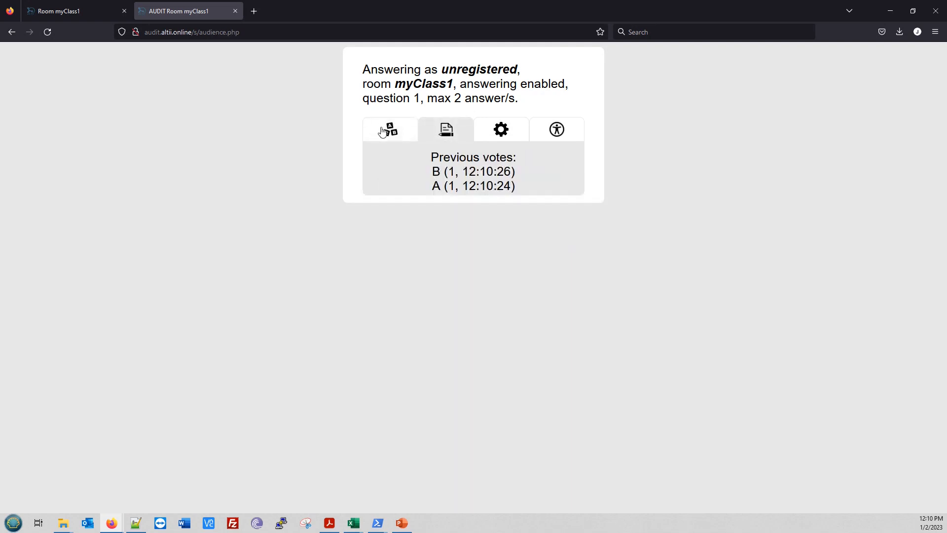
{"action": "left_click", "coordinate": [389, 130]}
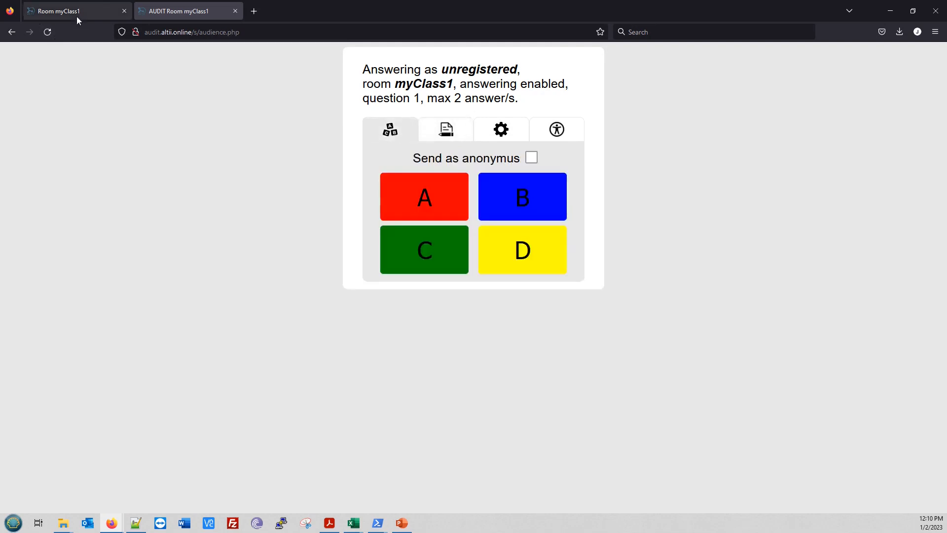
{"action": "left_click", "coordinate": [72, 11]}
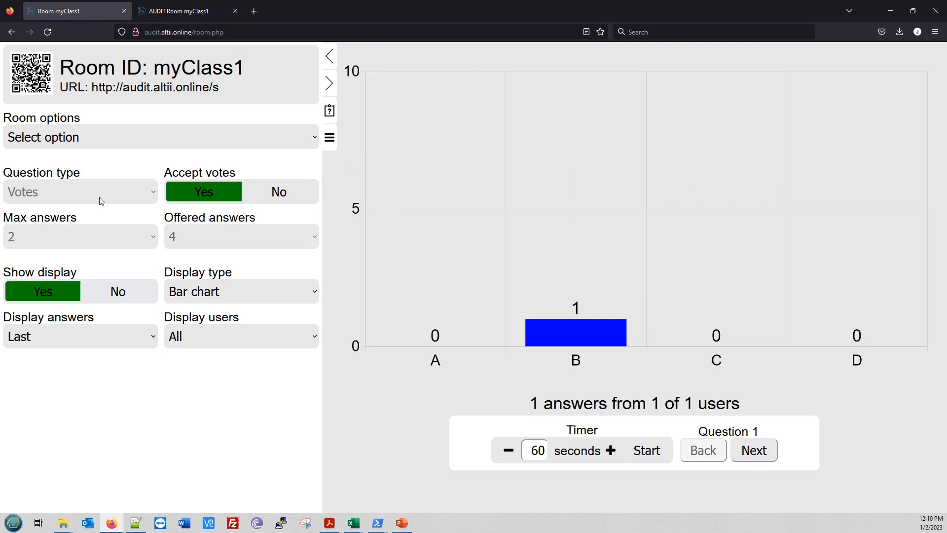
{"action": "mouse_move", "coordinate": [399, 330]}
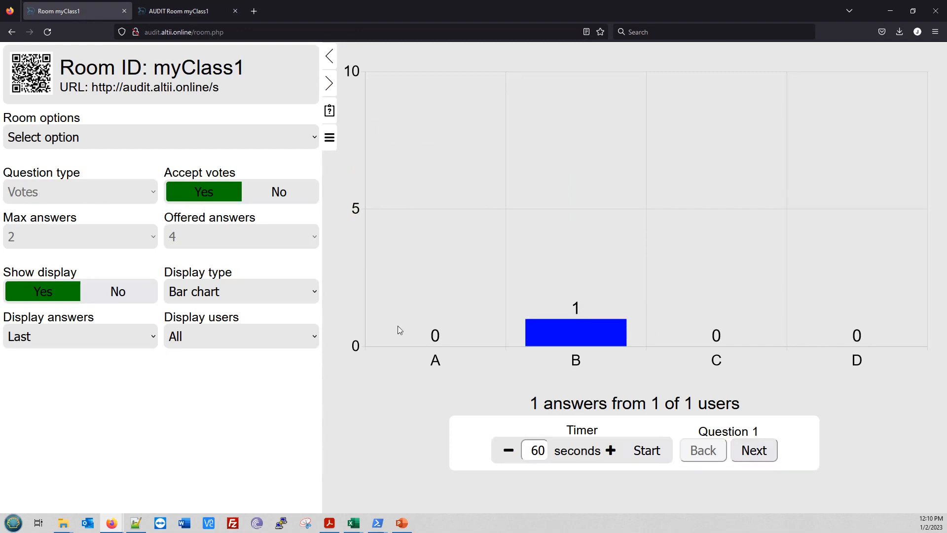
{"action": "mouse_move", "coordinate": [183, 391]}
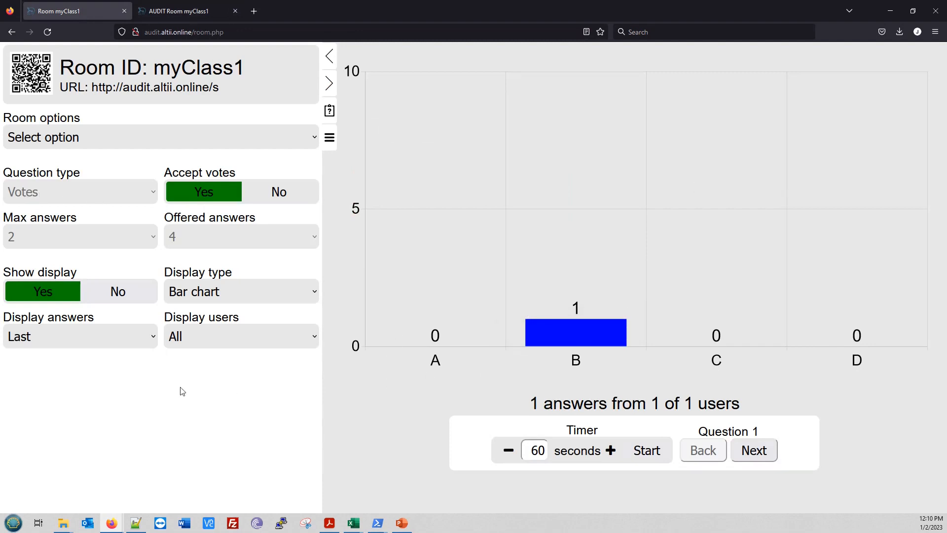
{"action": "mouse_move", "coordinate": [127, 272]}
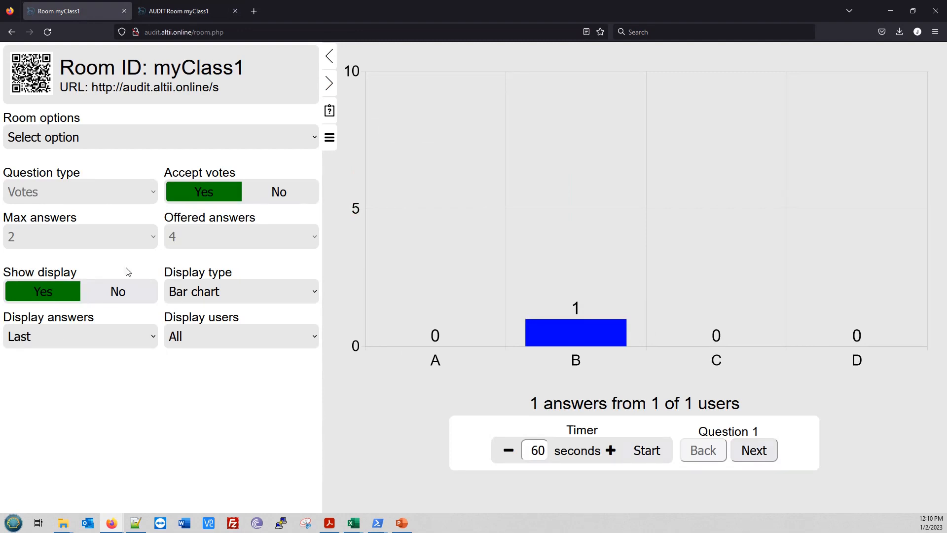
{"action": "mouse_move", "coordinate": [184, 353]}
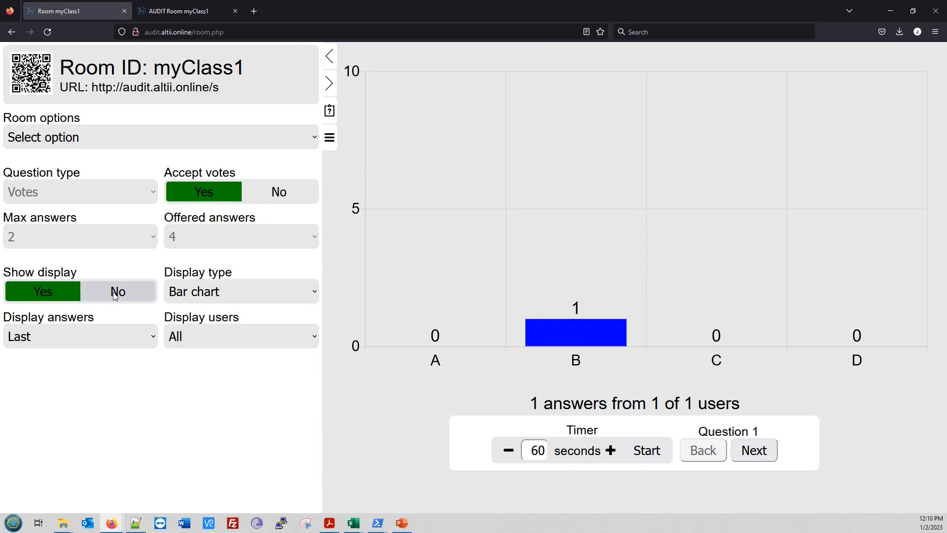
{"action": "left_click", "coordinate": [118, 292]}
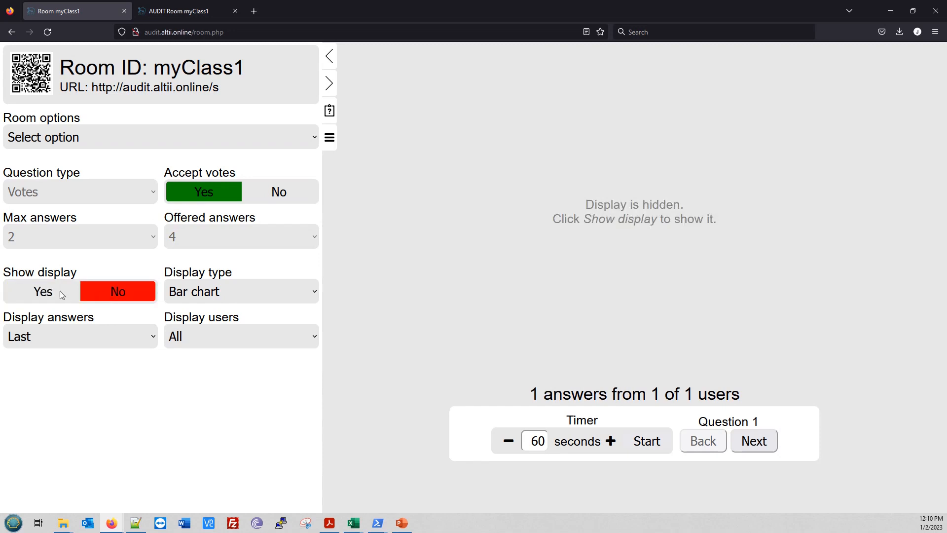
{"action": "left_click", "coordinate": [43, 291]}
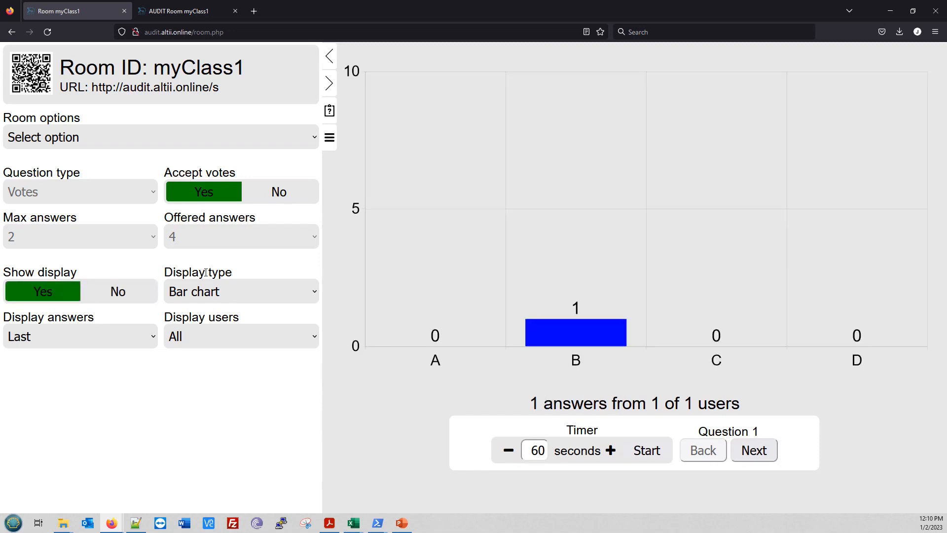
{"action": "mouse_move", "coordinate": [208, 296]}
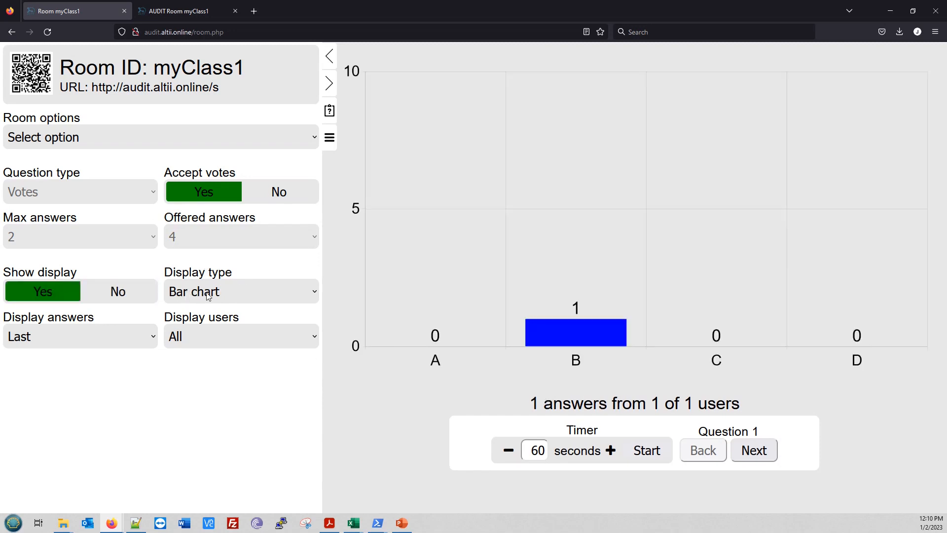
{"action": "left_click", "coordinate": [241, 291]}
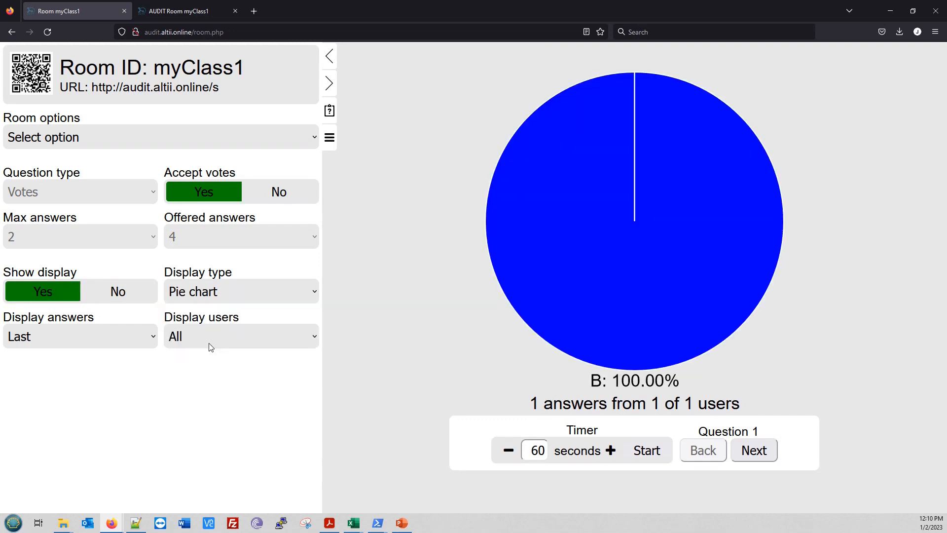
{"action": "left_click", "coordinate": [241, 291]}
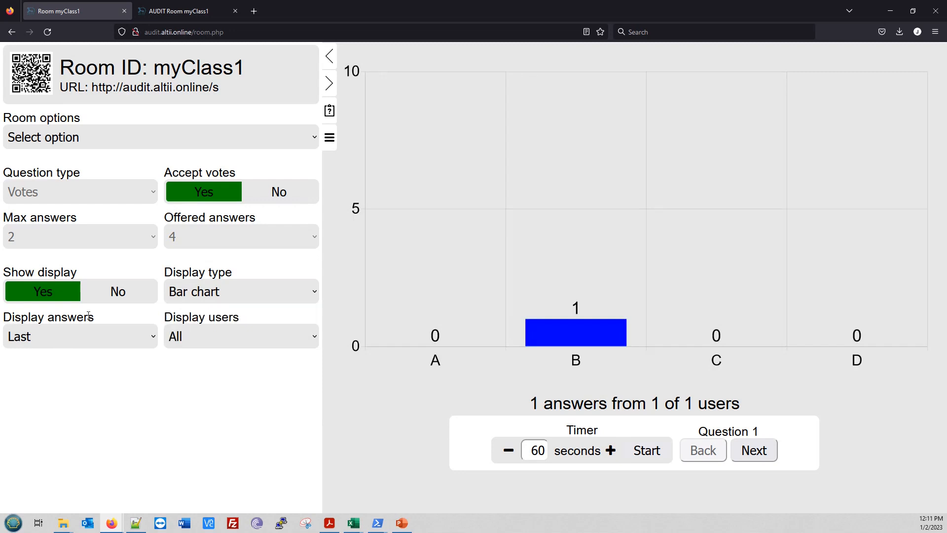
{"action": "mouse_move", "coordinate": [35, 346]}
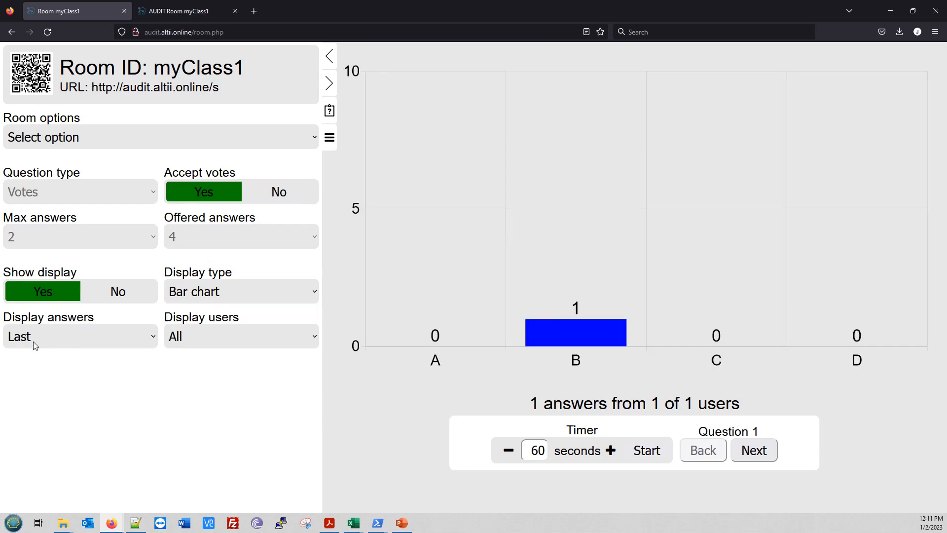
{"action": "mouse_move", "coordinate": [54, 344]}
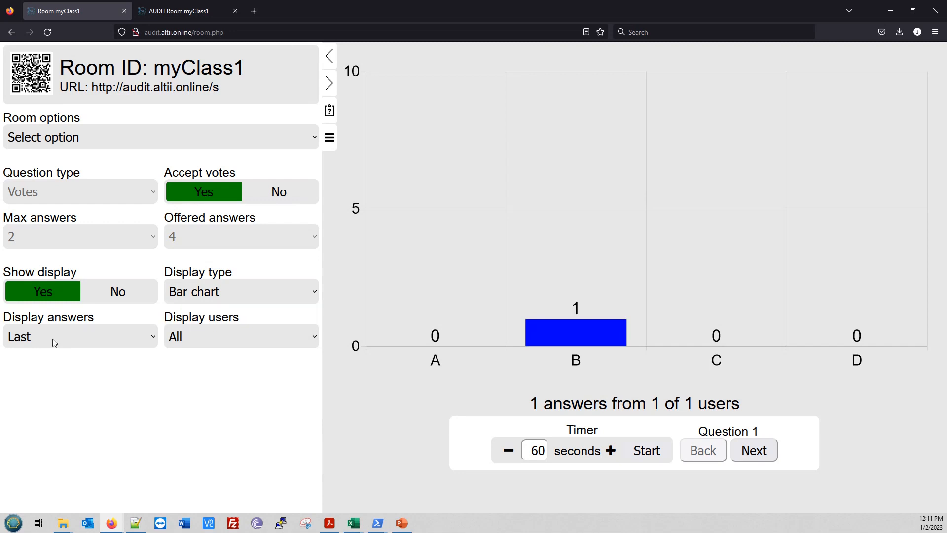
{"action": "left_click", "coordinate": [187, 11]}
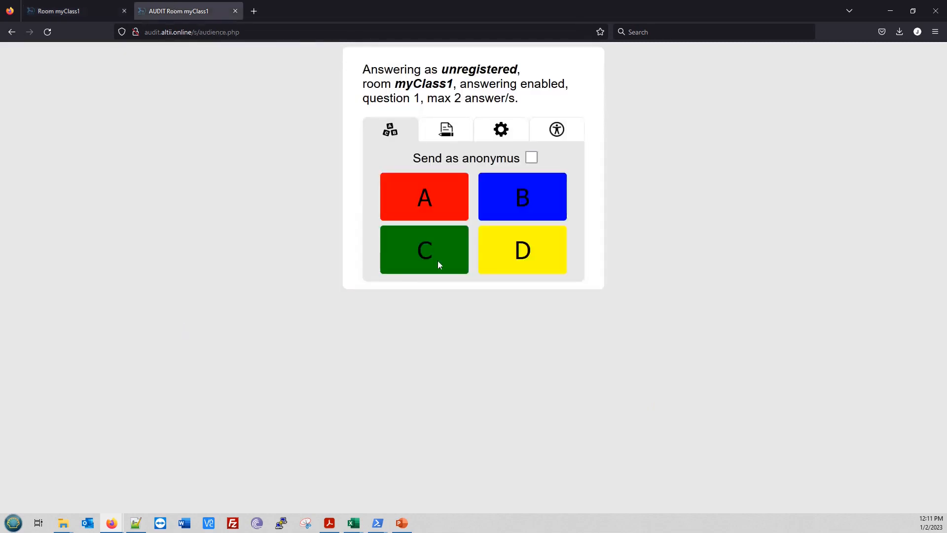
{"action": "left_click", "coordinate": [446, 129]}
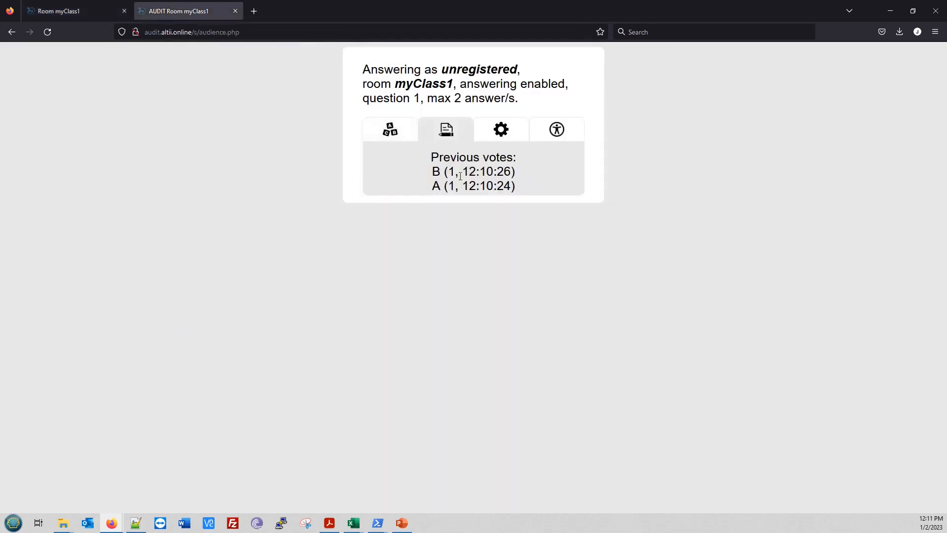
{"action": "left_click", "coordinate": [61, 11]}
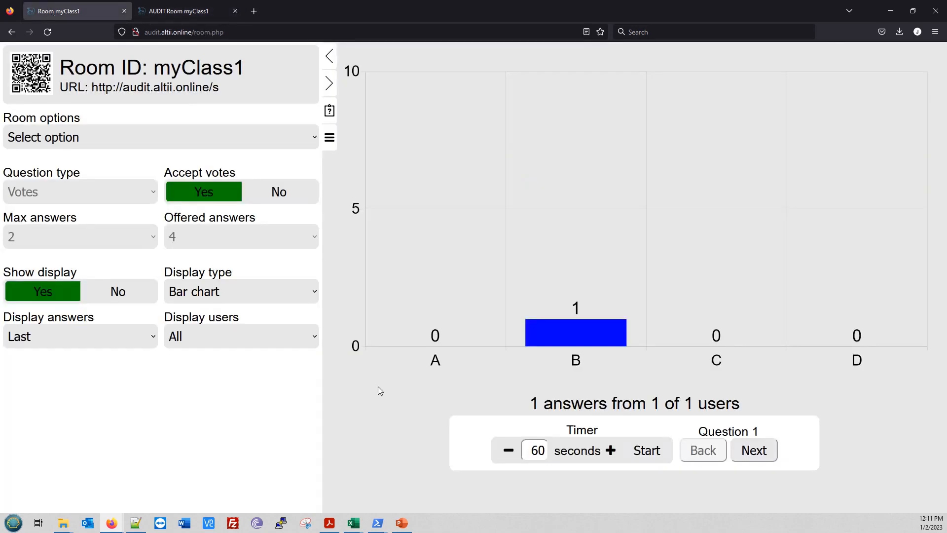
{"action": "mouse_move", "coordinate": [586, 379]}
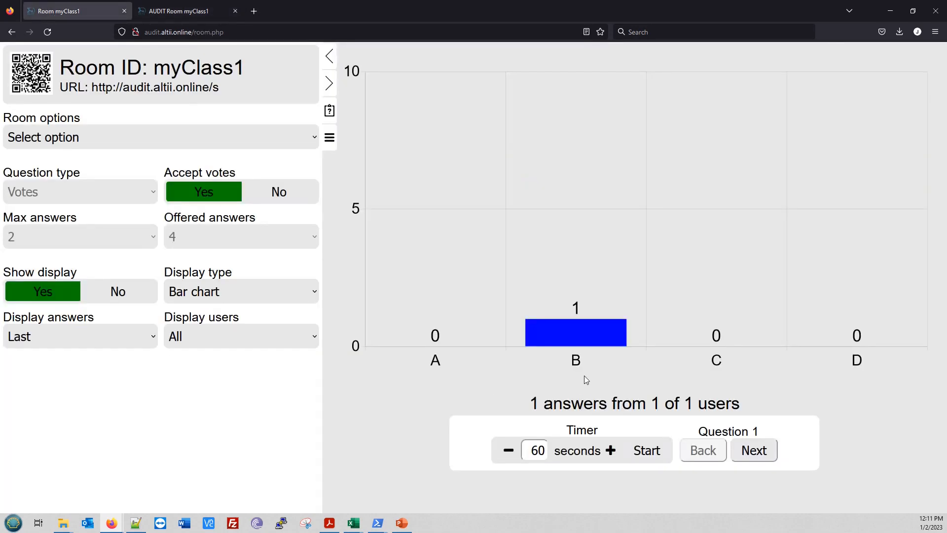
{"action": "mouse_move", "coordinate": [117, 362]}
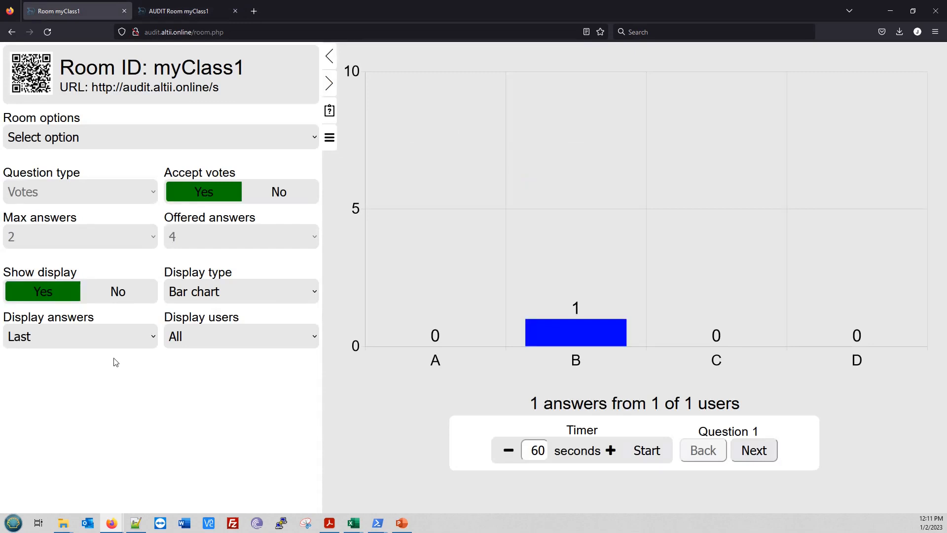
Step: Set Display answers to All so A and B each show one vote
{"action": "left_click", "coordinate": [79, 336]}
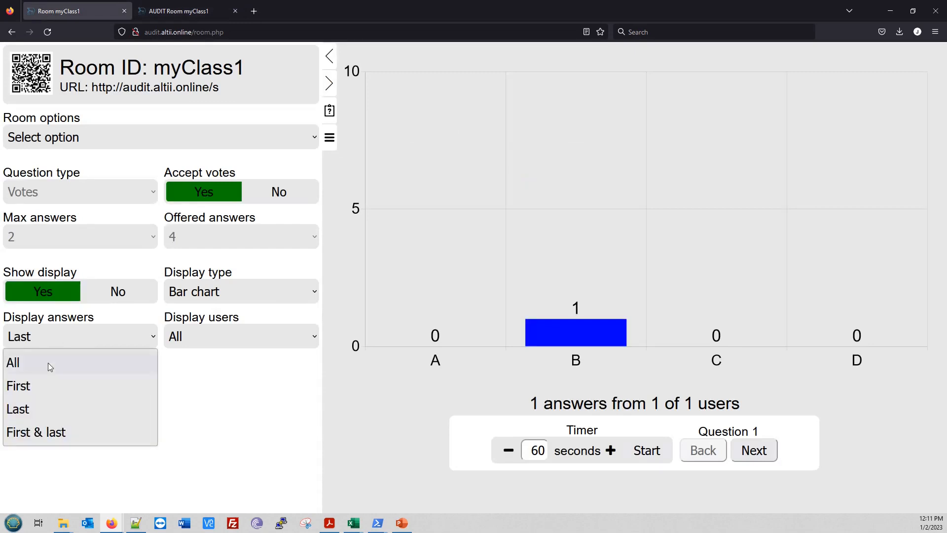
{"action": "left_click", "coordinate": [13, 362]}
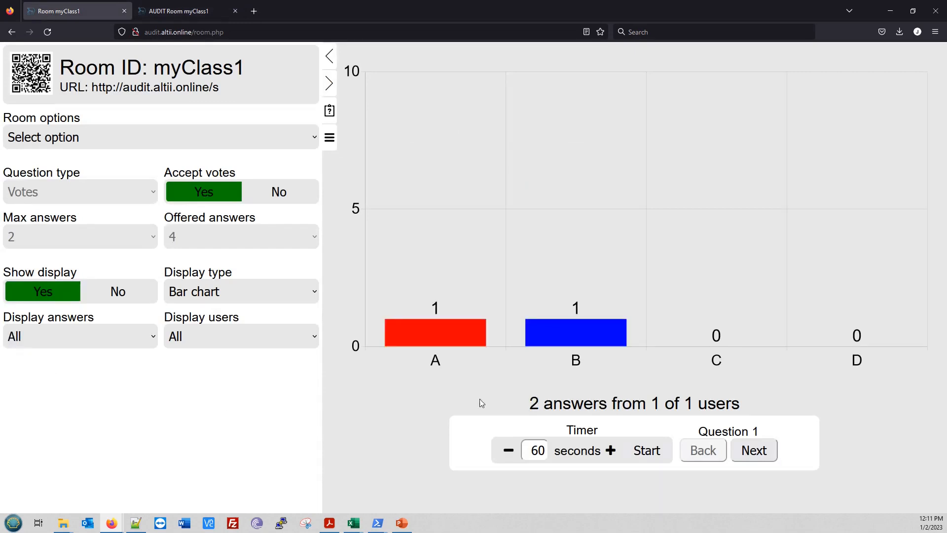